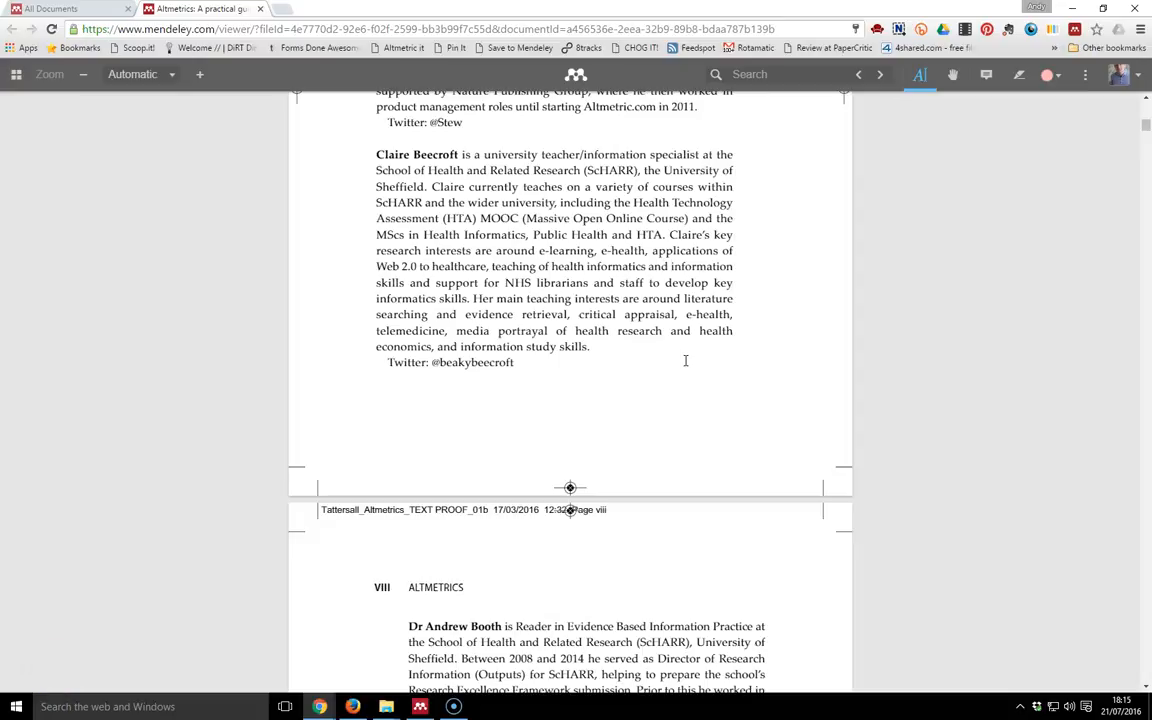
{"action": "mouse_move", "coordinate": [862, 155]}
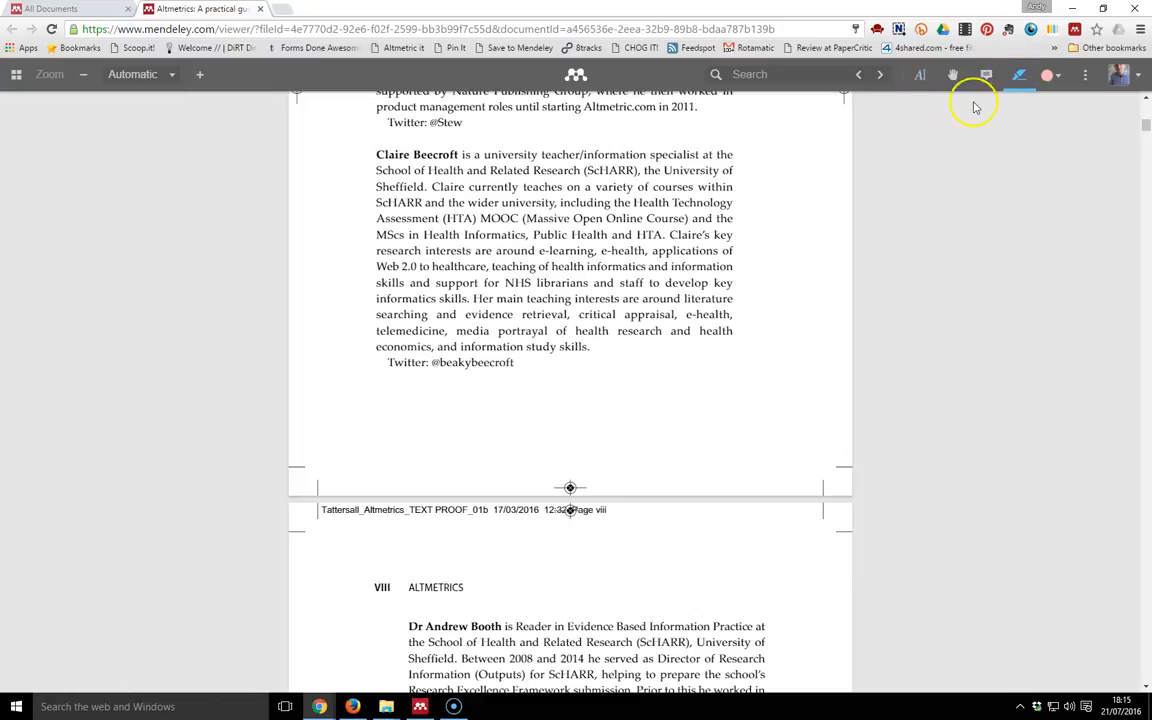
{"action": "mouse_move", "coordinate": [867, 224]}
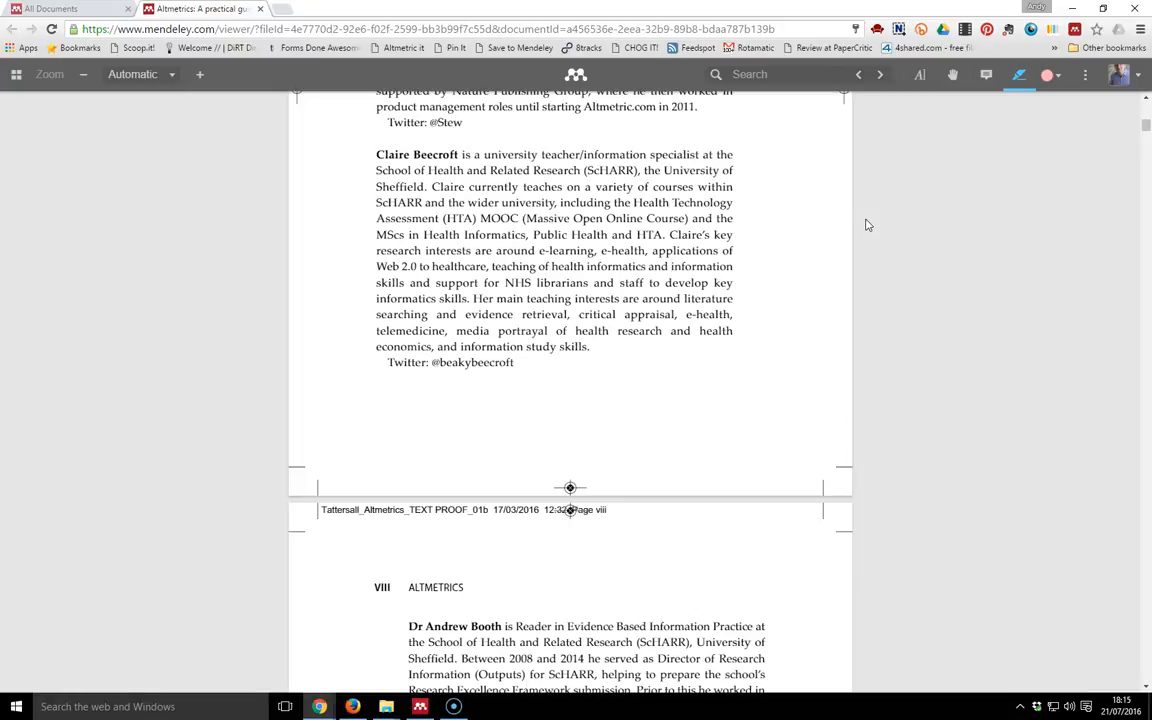
Highlight the Contributors heading and the Euan Adie and Claire Beecroft biographies in yellow.
{"action": "left_click", "coordinate": [65, 9]}
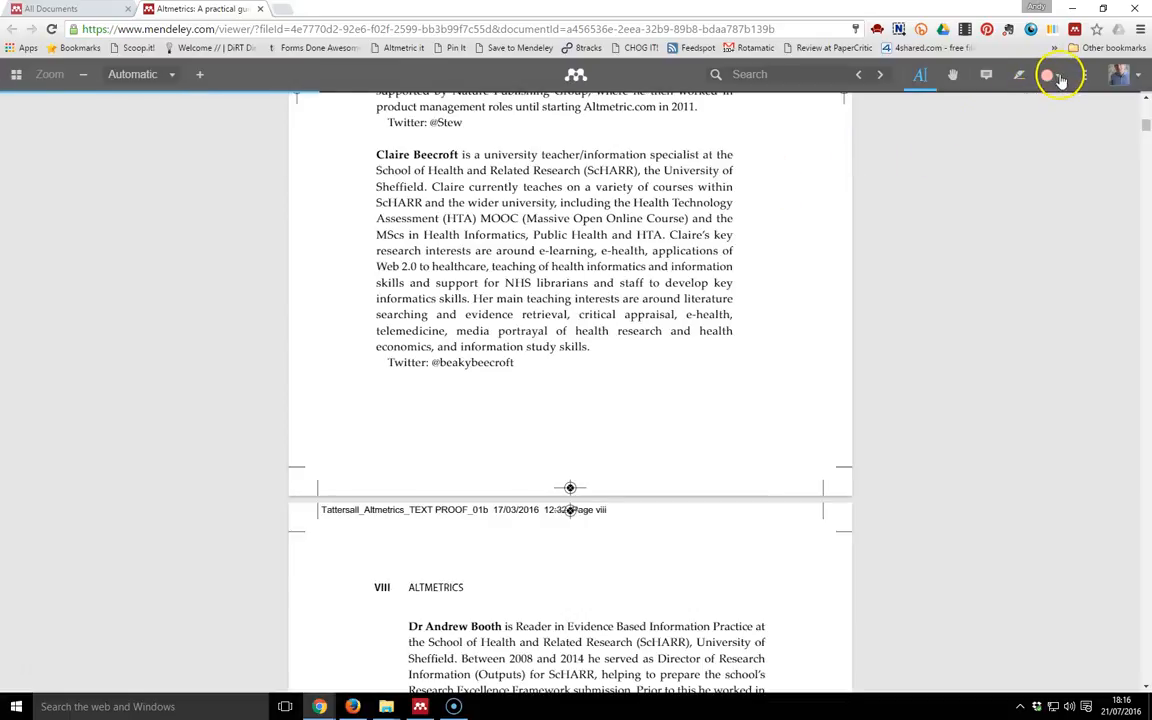
{"action": "left_click", "coordinate": [1047, 74]}
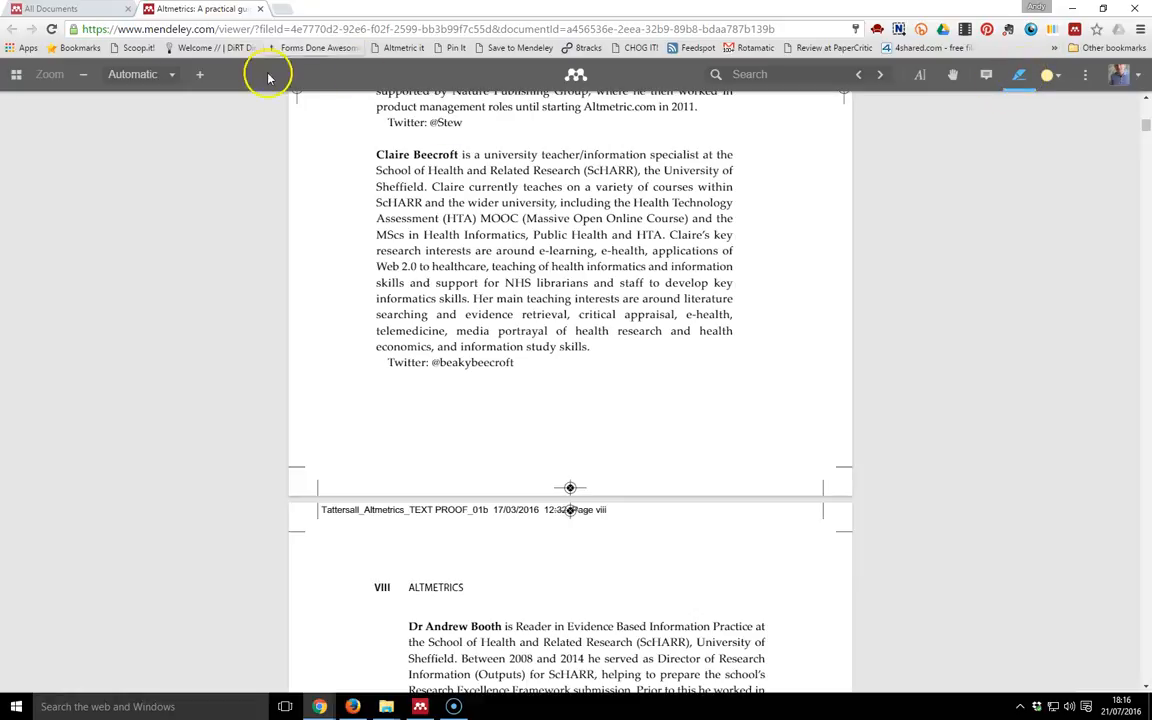
{"action": "mouse_move", "coordinate": [281, 90]}
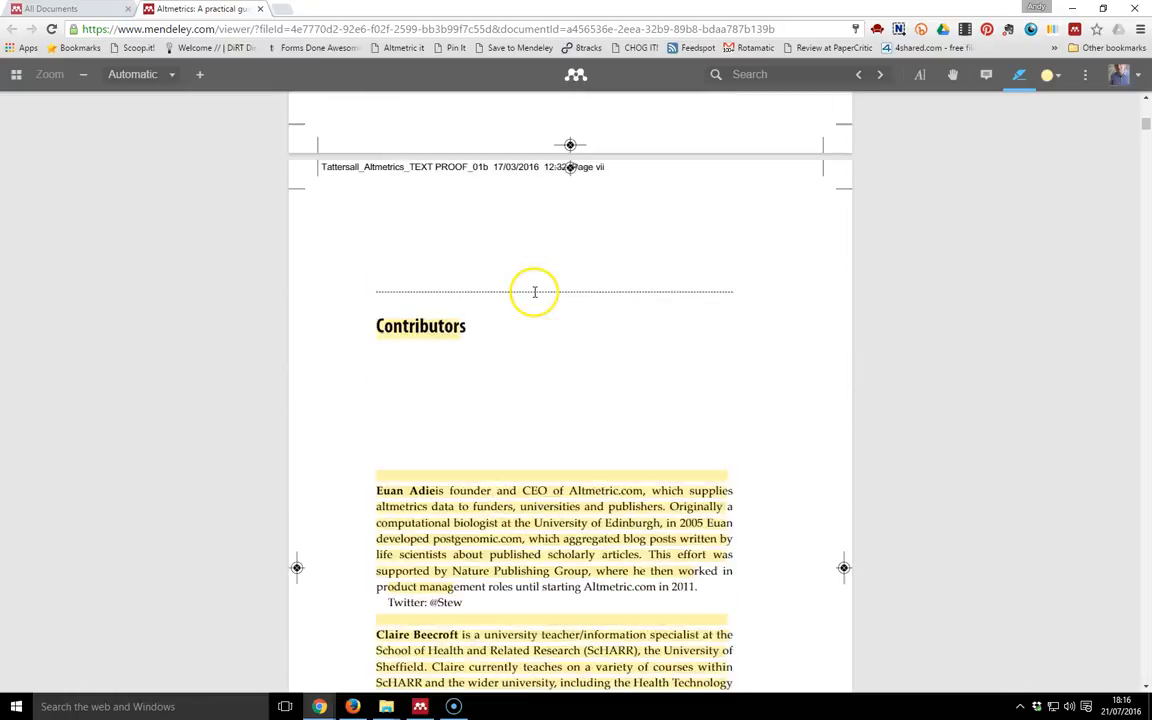
{"action": "scroll", "scroll_direction": "down", "scroll_amount": 3}
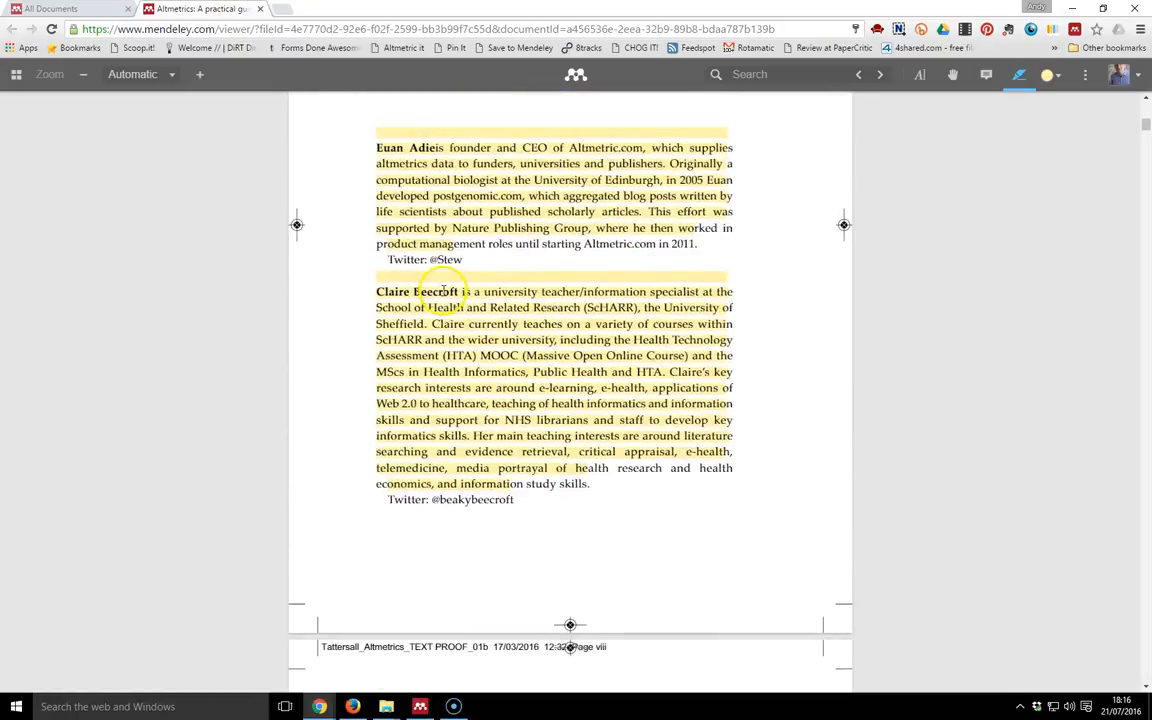
{"action": "scroll", "scroll_direction": "down", "scroll_amount": 3}
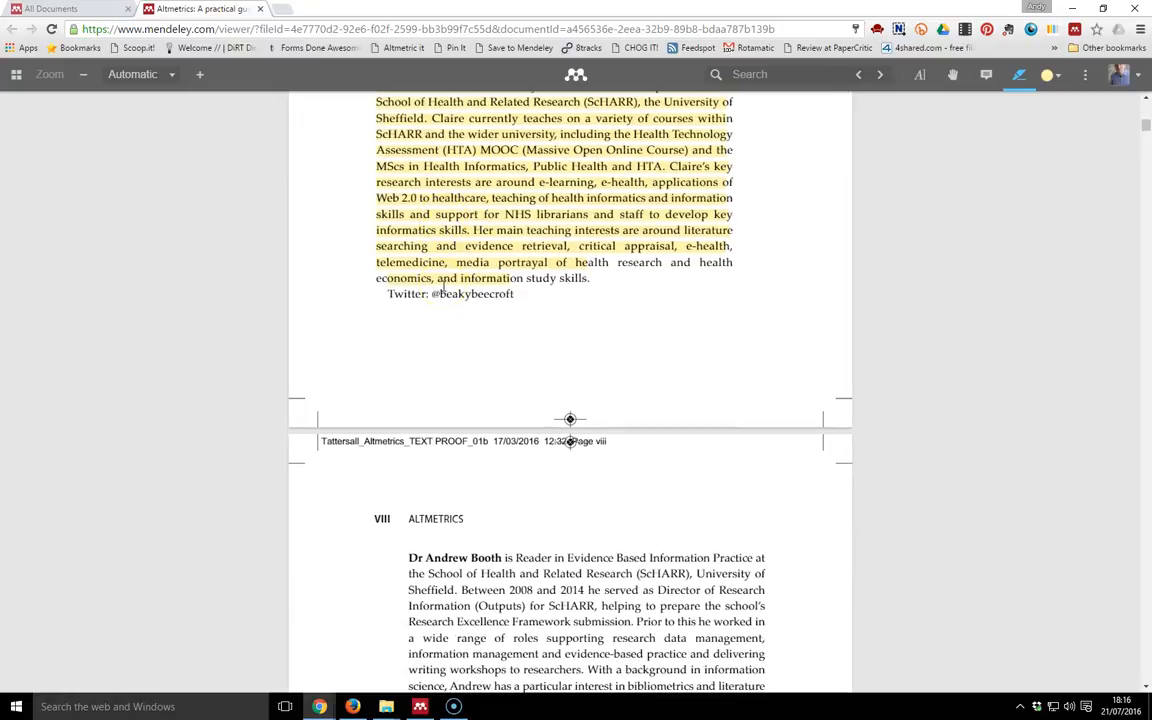
{"action": "scroll", "scroll_direction": "down", "scroll_amount": 3}
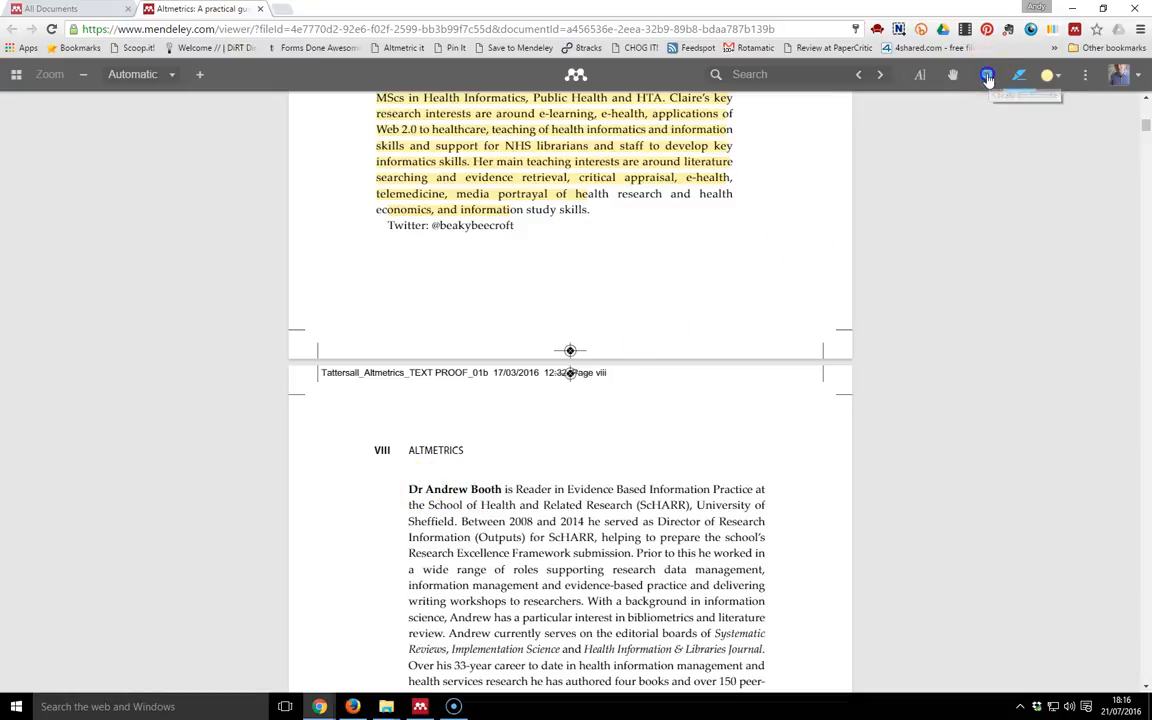
Add a sticky note reading 'test' beside Dr Andrew Booth's biography.
{"action": "scroll", "scroll_direction": "down", "scroll_amount": 3}
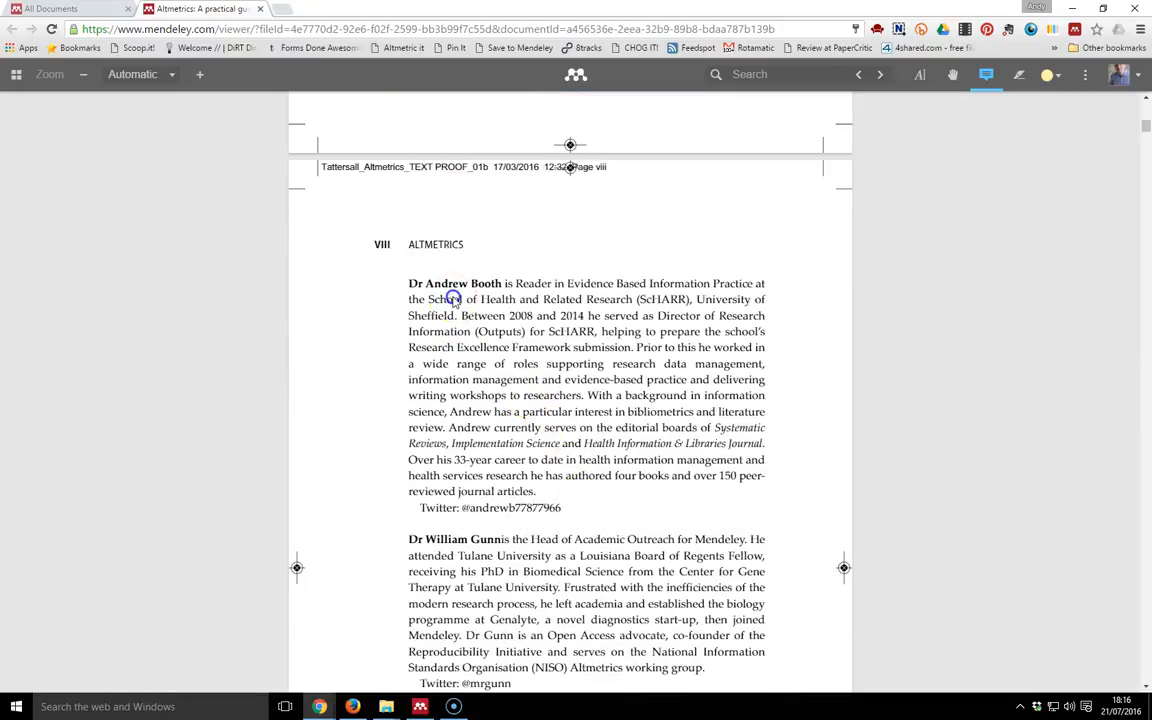
{"action": "left_click", "coordinate": [453, 298]}
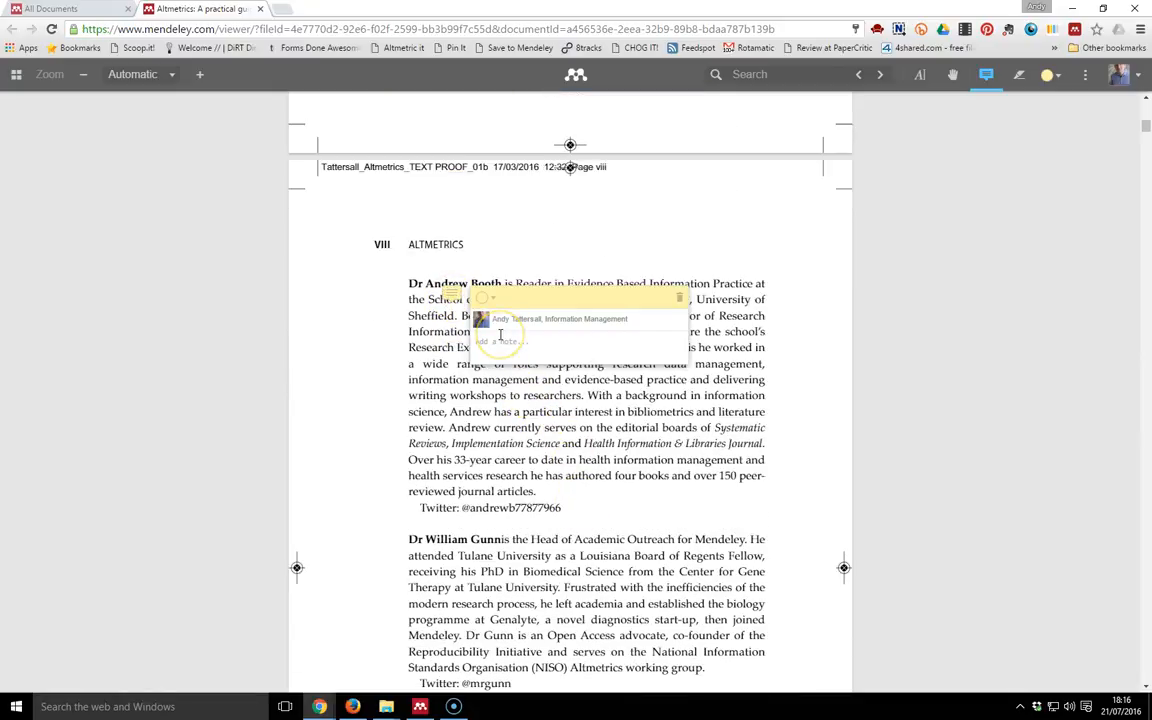
{"action": "type", "text": "test"}
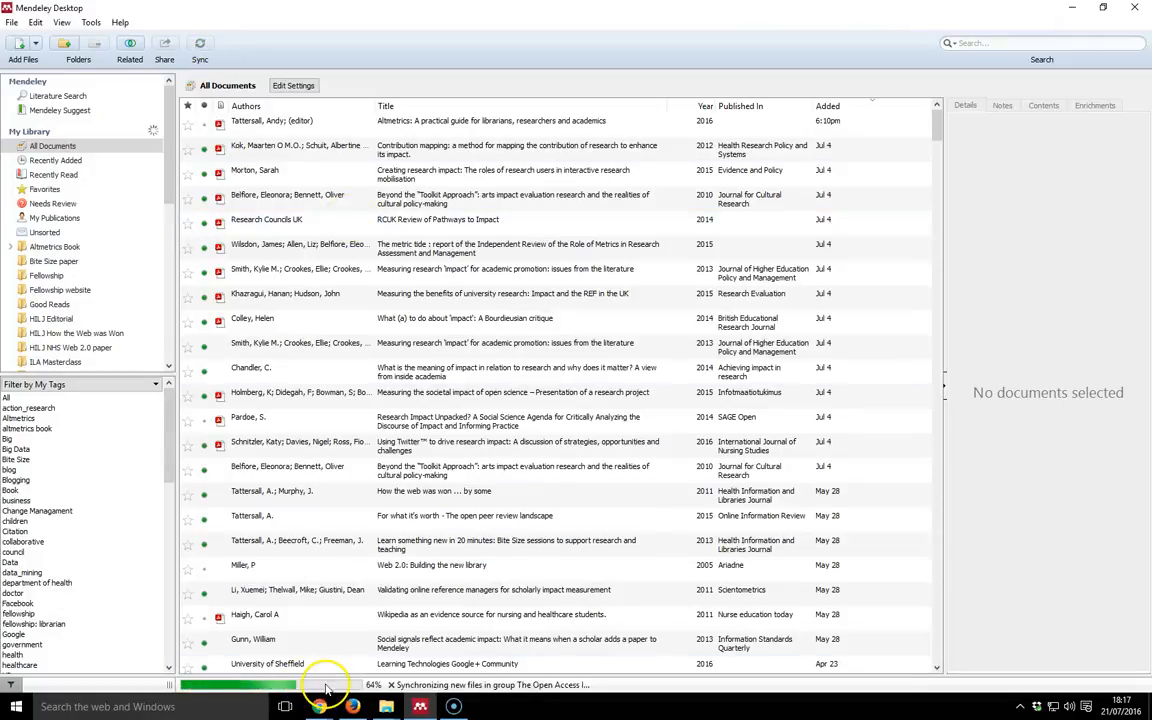
Start a library sync in Mendeley Desktop.
{"action": "left_click", "coordinate": [308, 149]}
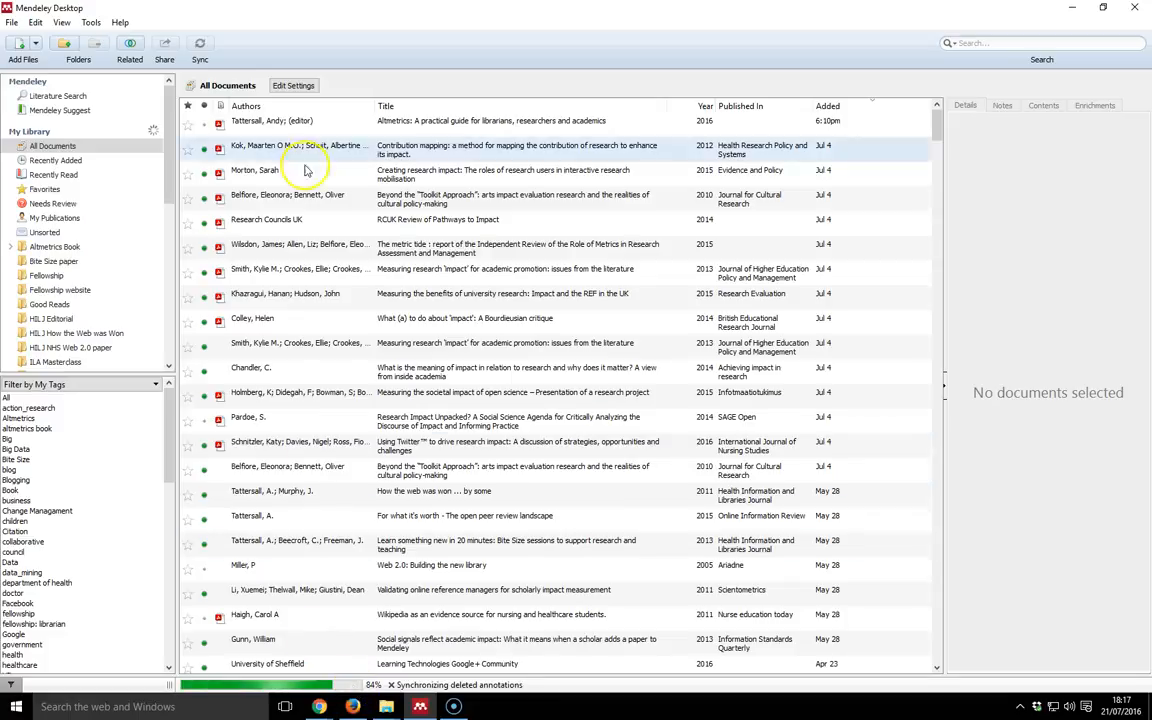
{"action": "mouse_move", "coordinate": [219, 125]}
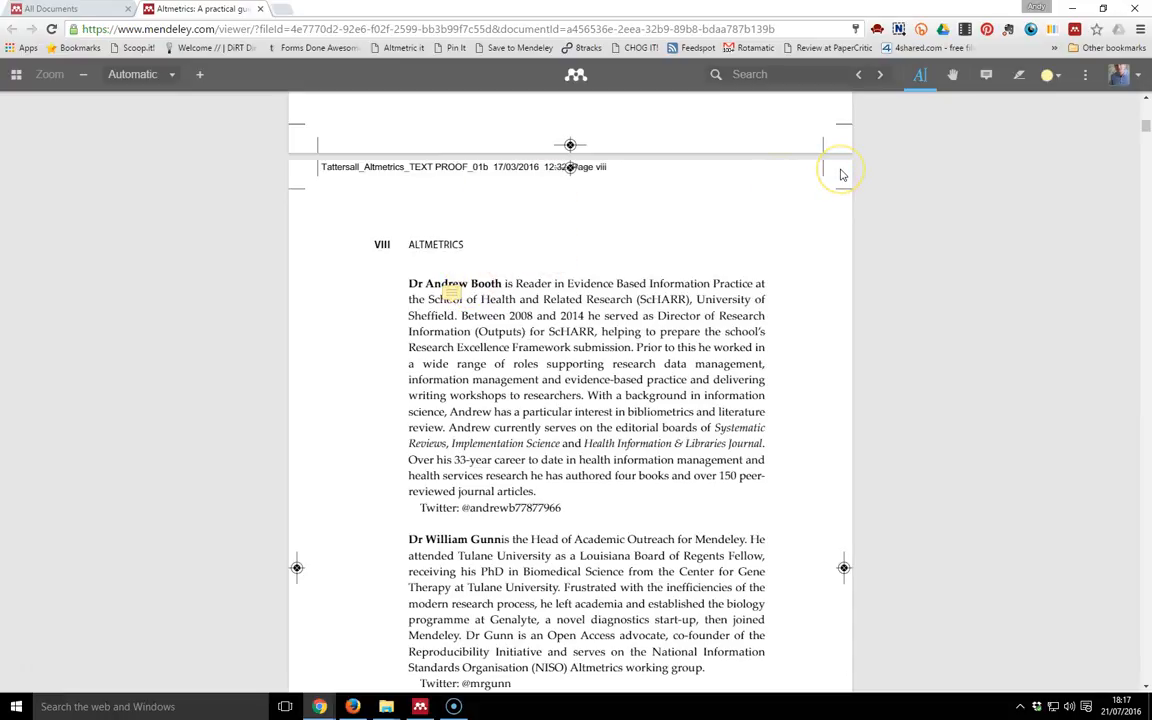
{"action": "mouse_move", "coordinate": [721, 143]}
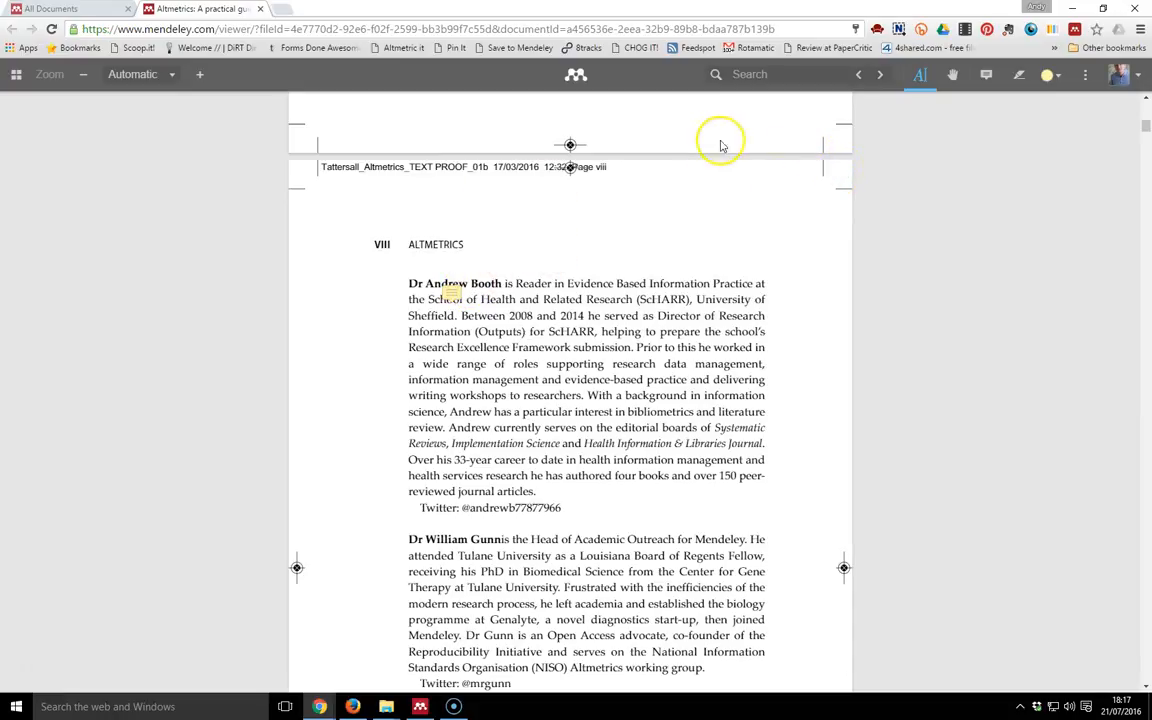